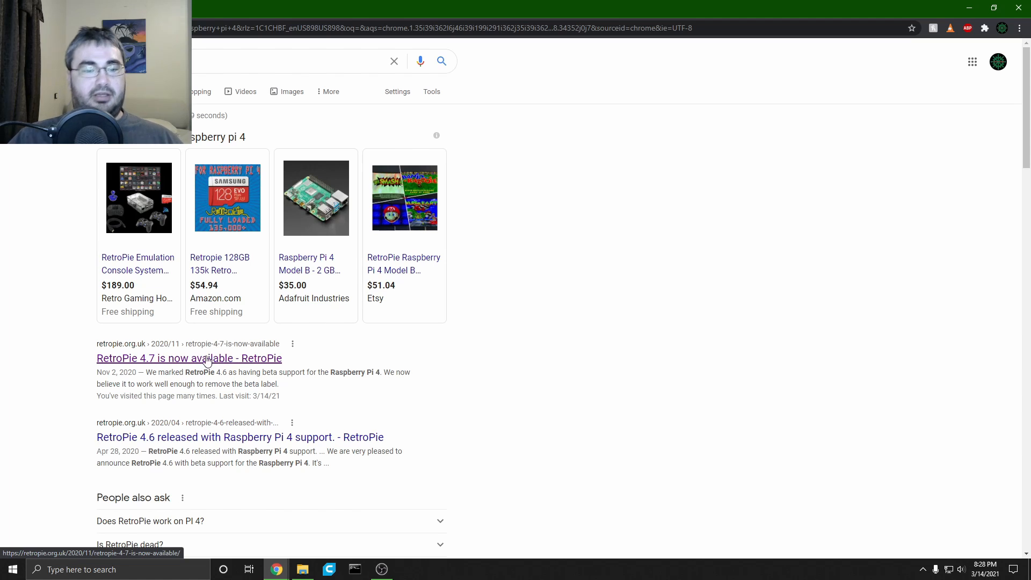
Step: Save the RetroPie 4.7.1 Raspberry Pi 4/400 image from its release page and reveal it in its folder
click(188, 358)
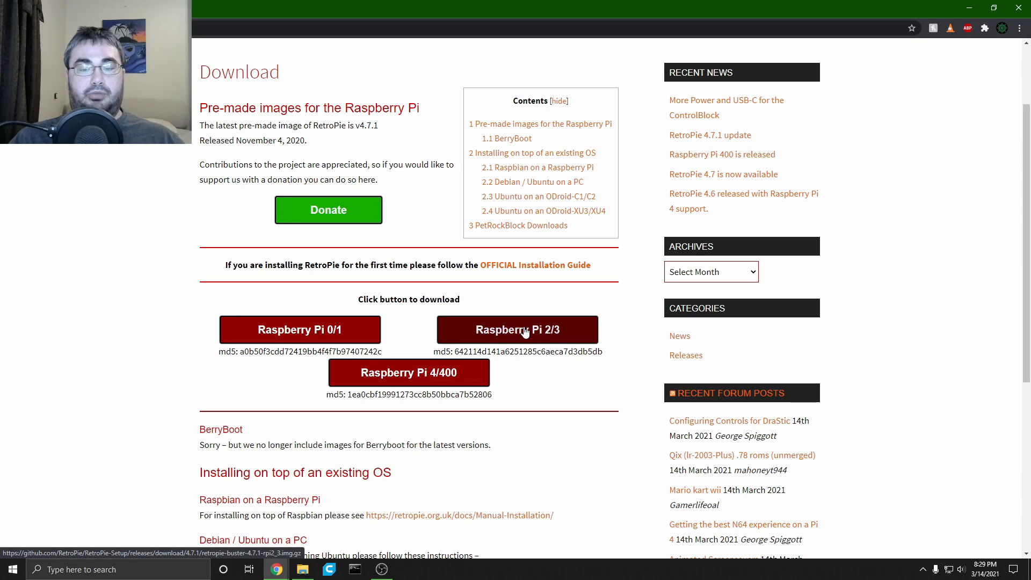
click(408, 372)
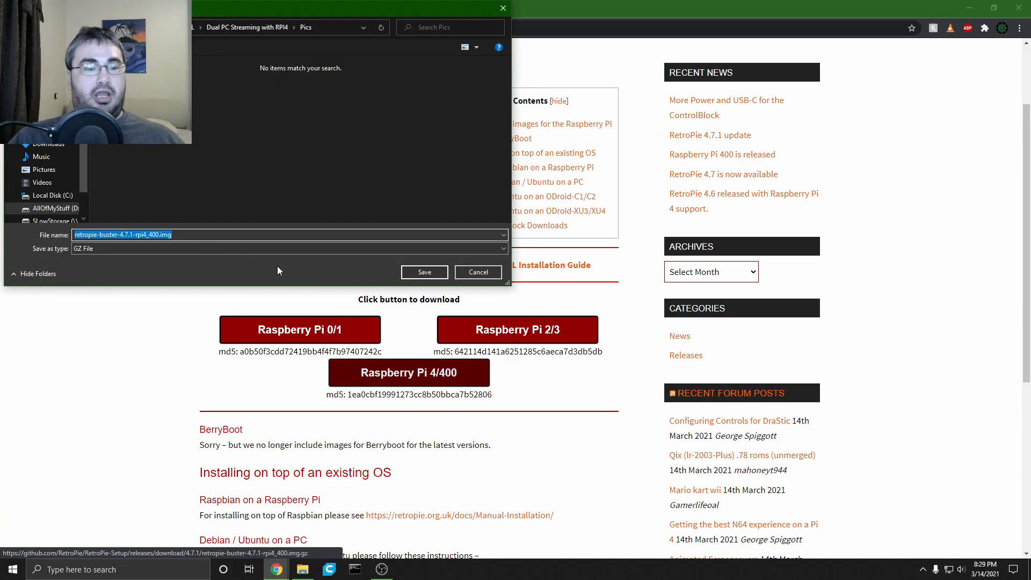
click(424, 272)
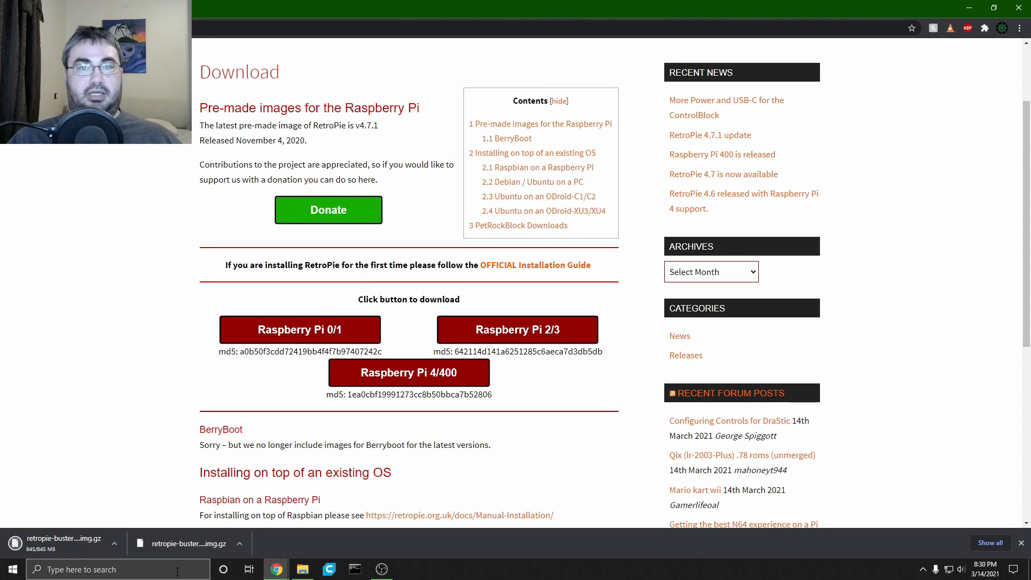
click(113, 543)
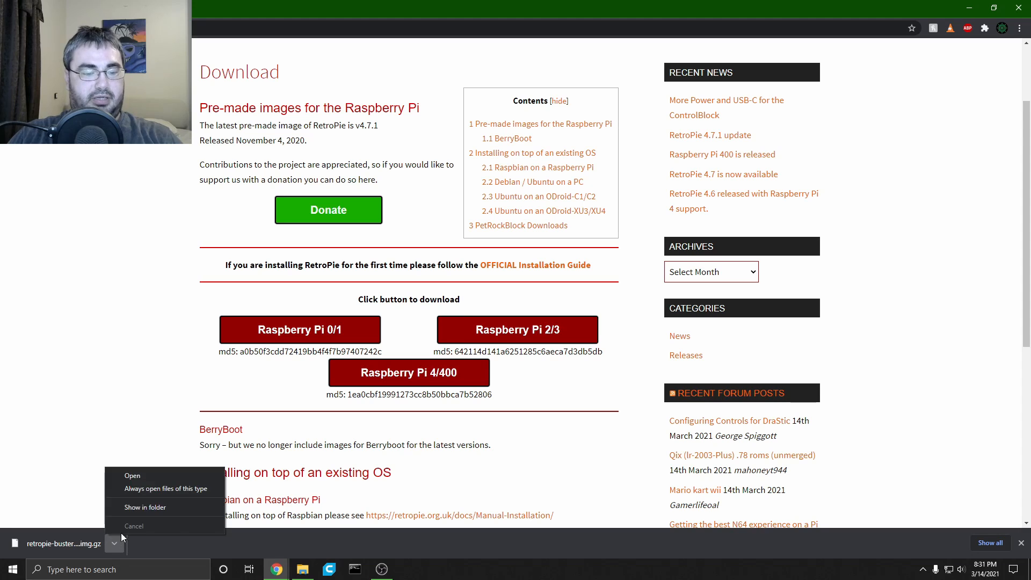
click(145, 506)
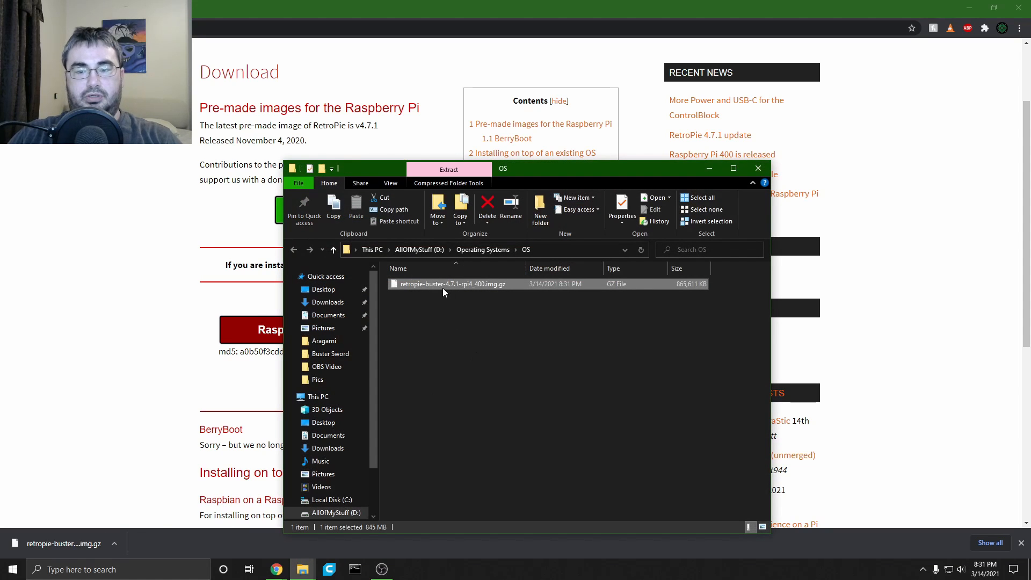
Step: Extract the RetroPie .img.gz archive with 7-Zip's Extract files option
right_click(452, 283)
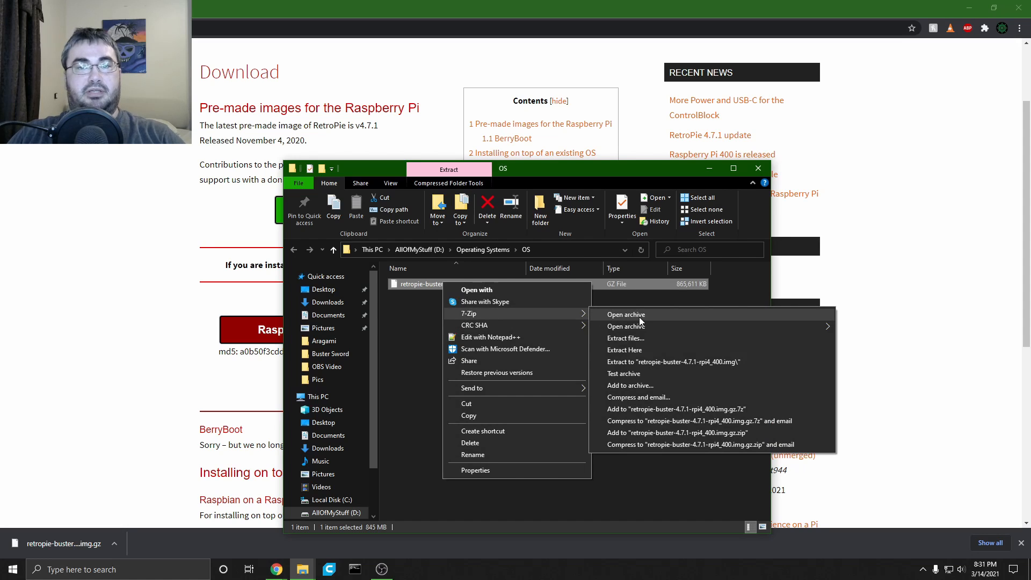
mouse_move(635, 337)
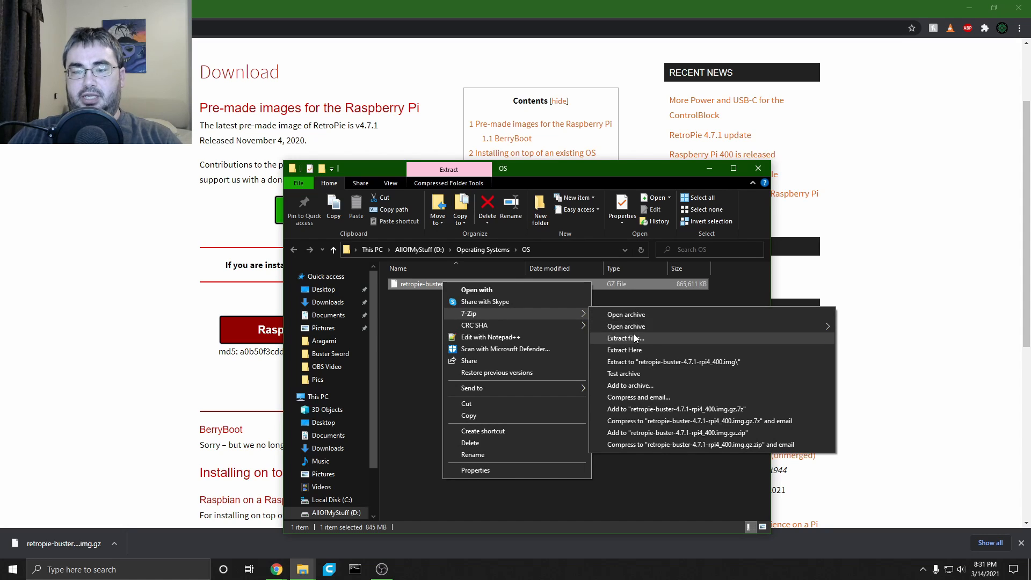
click(624, 337)
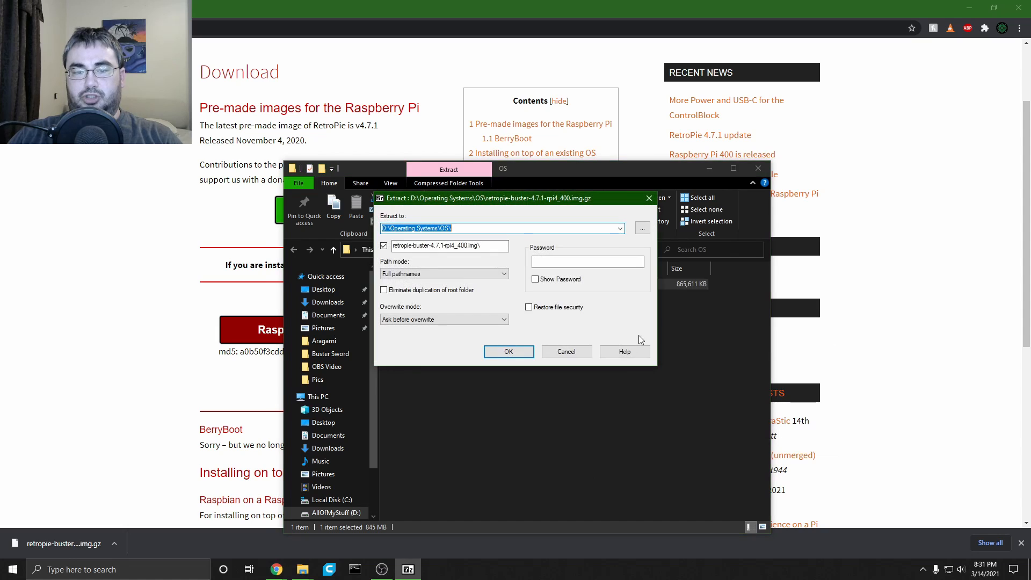
mouse_move(433, 267)
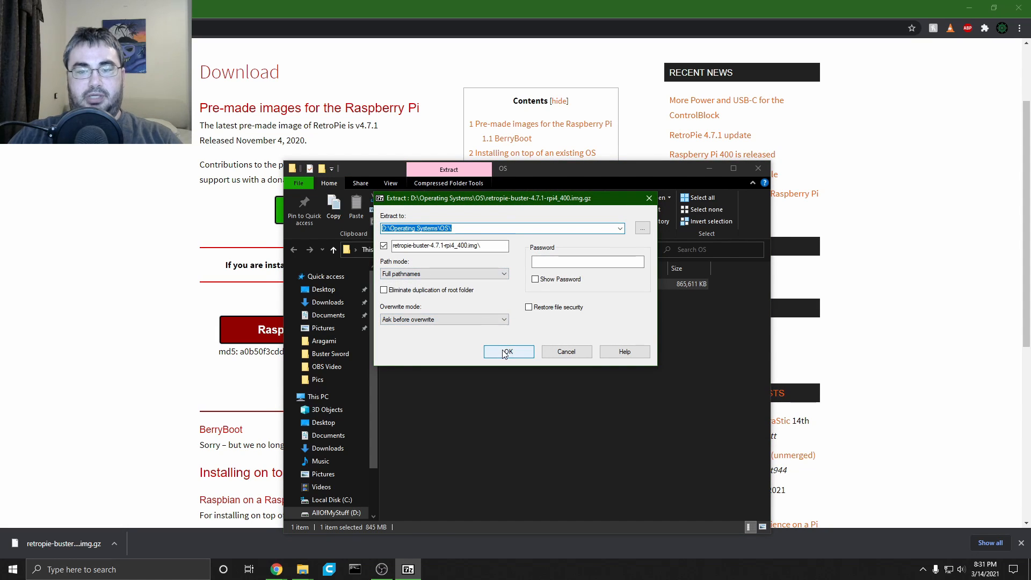
click(507, 352)
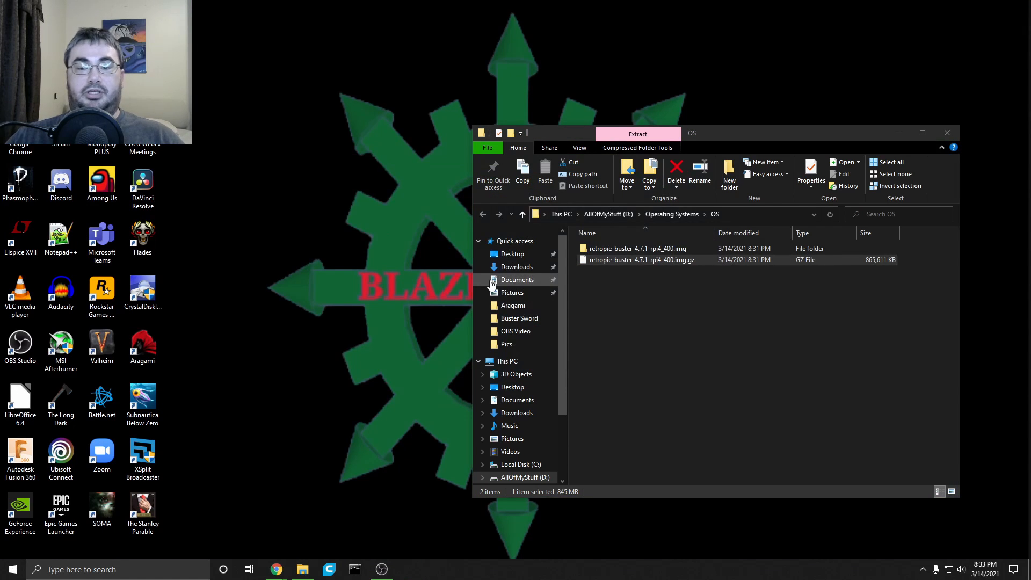
Step: Load retropie-buster-4.7.1-rpi4_400 into balenaEtcher as the image to flash
click(407, 568)
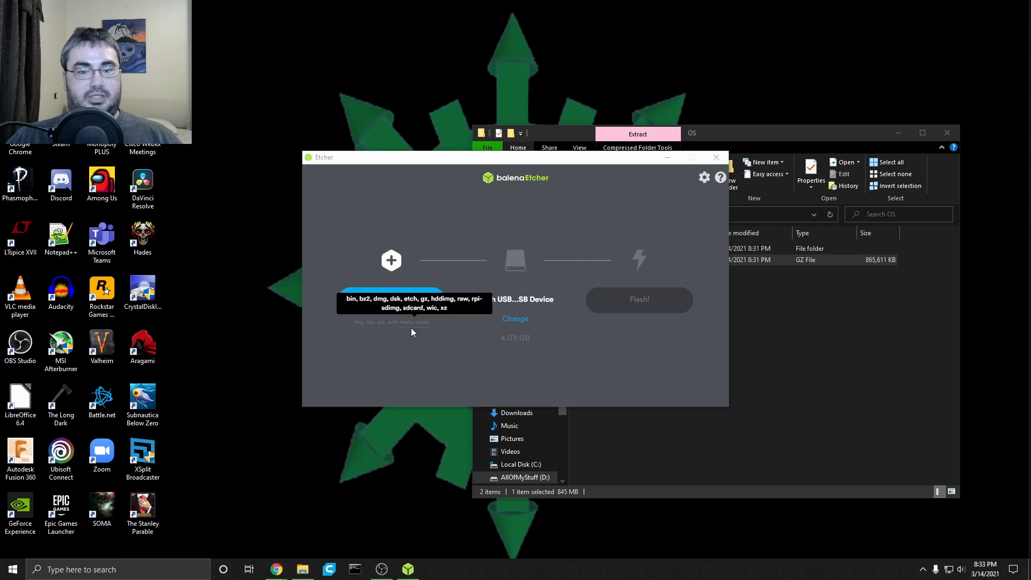
click(391, 260)
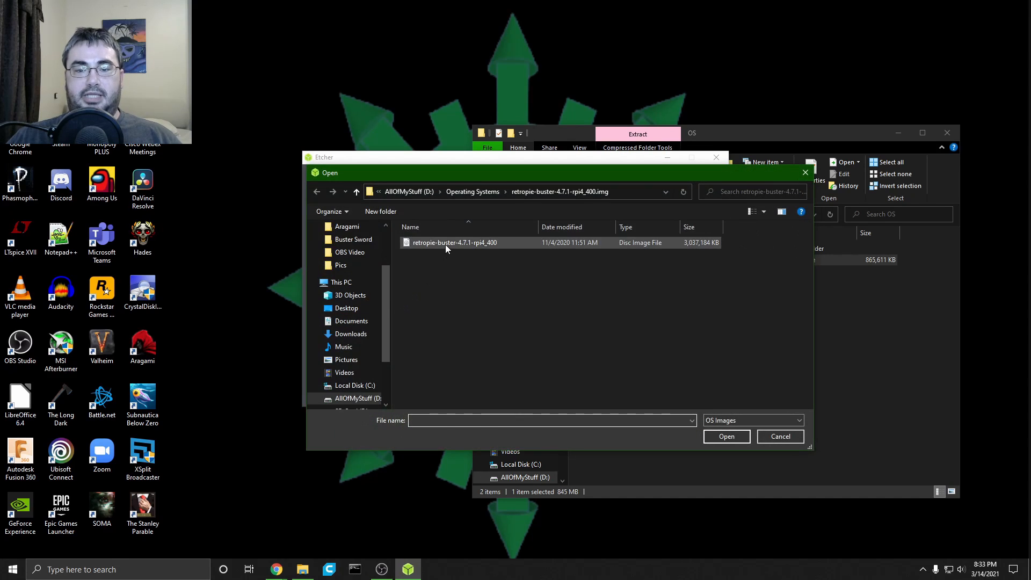
click(454, 243)
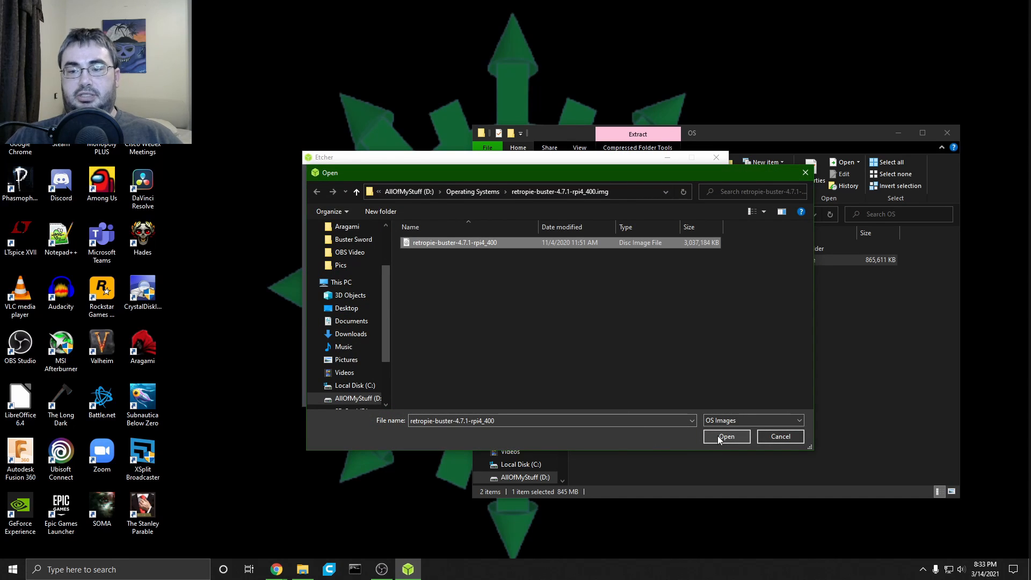
click(726, 437)
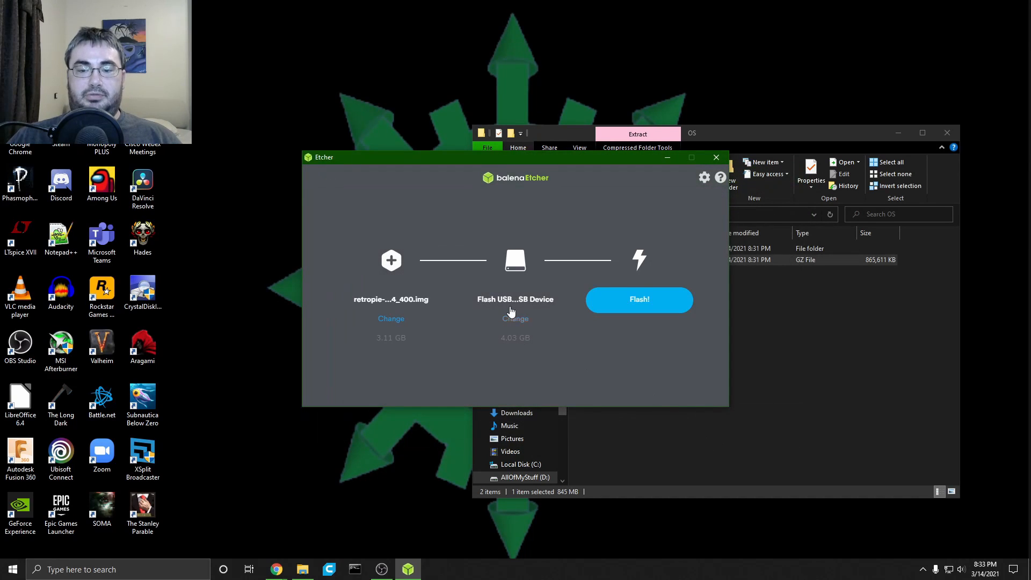
mouse_move(515, 299)
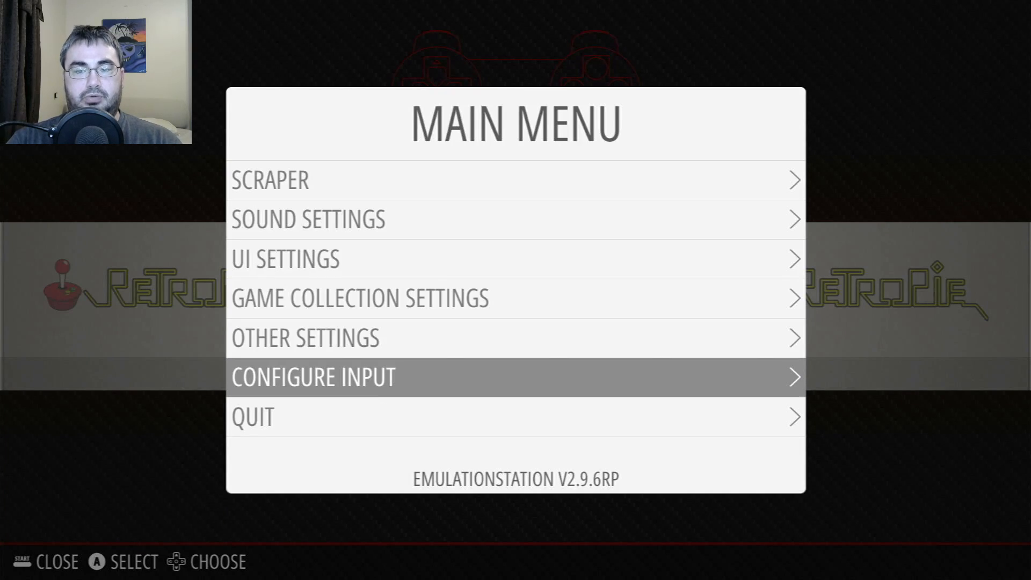
Step: Close the Main Menu and reach the RetroPie system's tool list, with RetroArch highlighted
key(Escape)
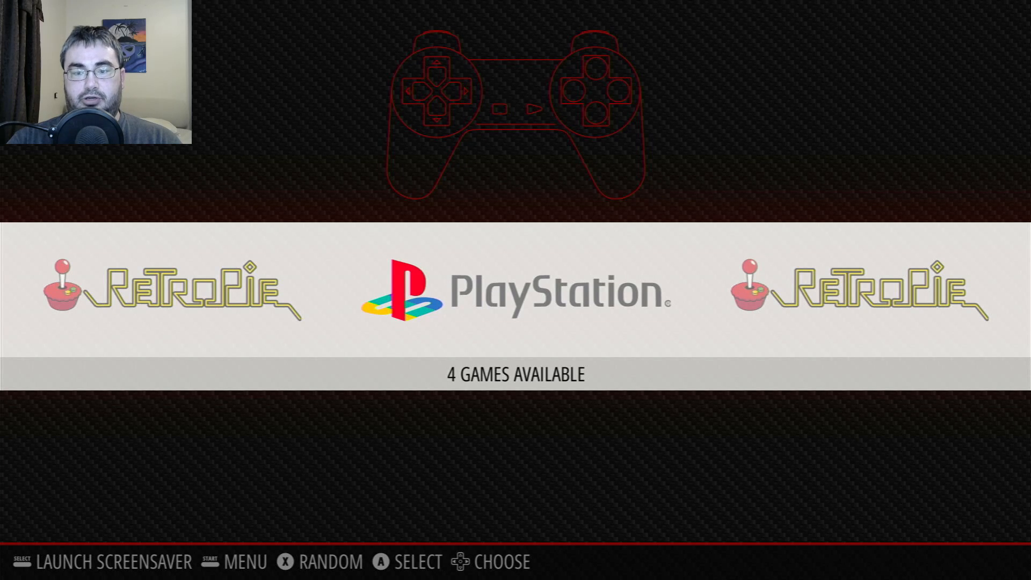
key(start)
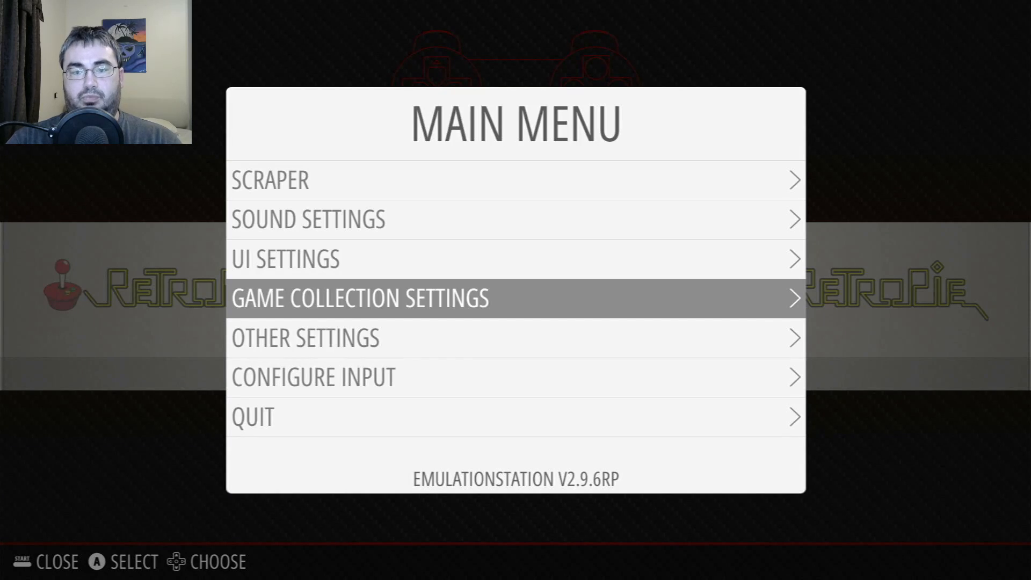
click(314, 377)
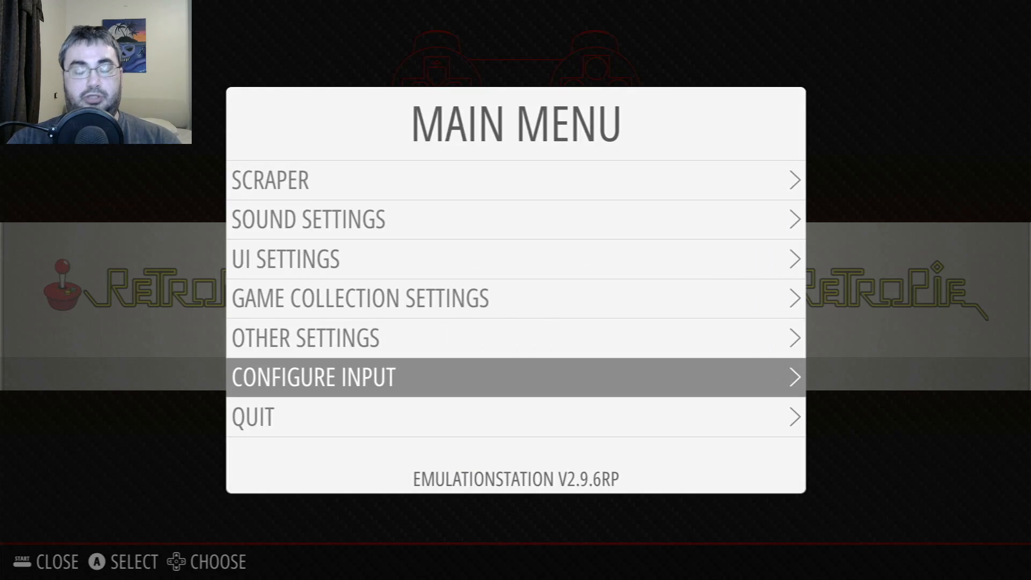
key(Escape)
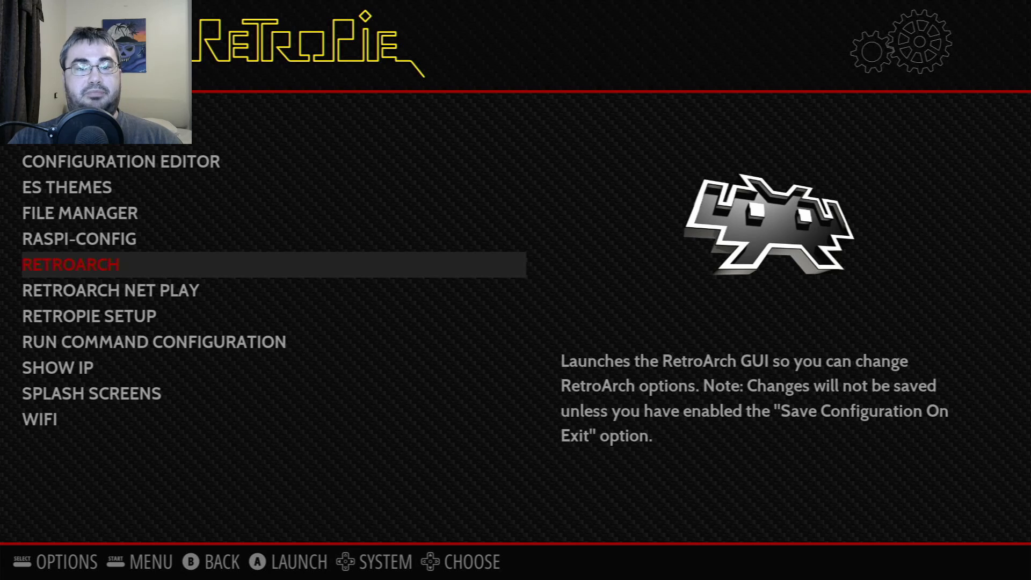
Step: Join the ARRIS-A281 network through RetroPie's WiFi tool, then exit back to EmulationStation
key(down)
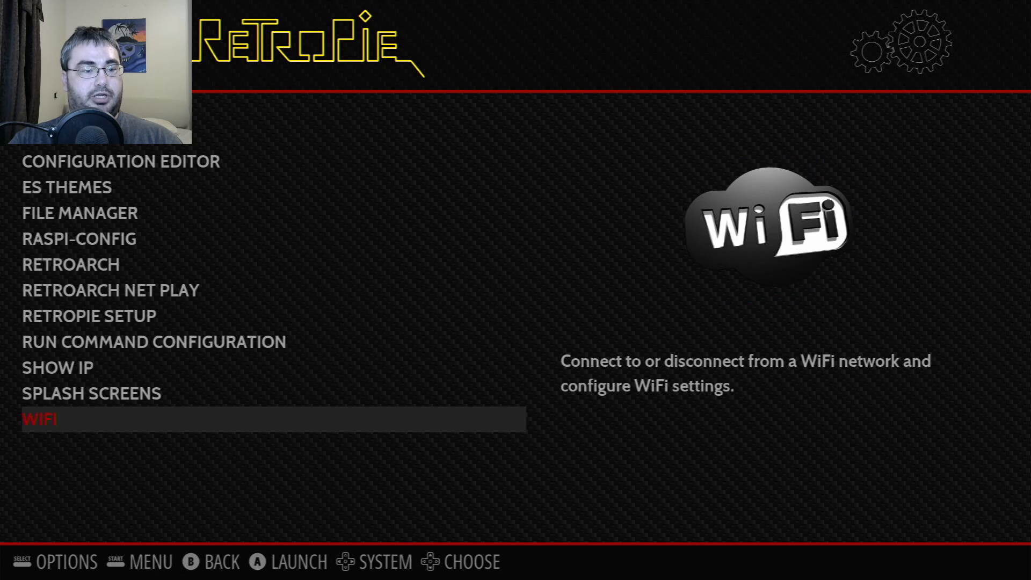
click(39, 419)
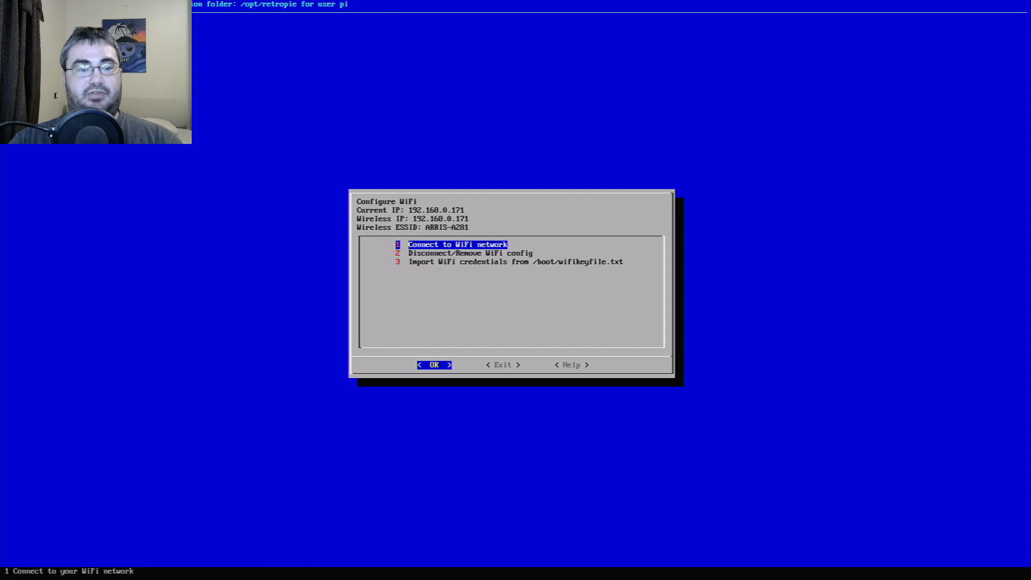
click(433, 365)
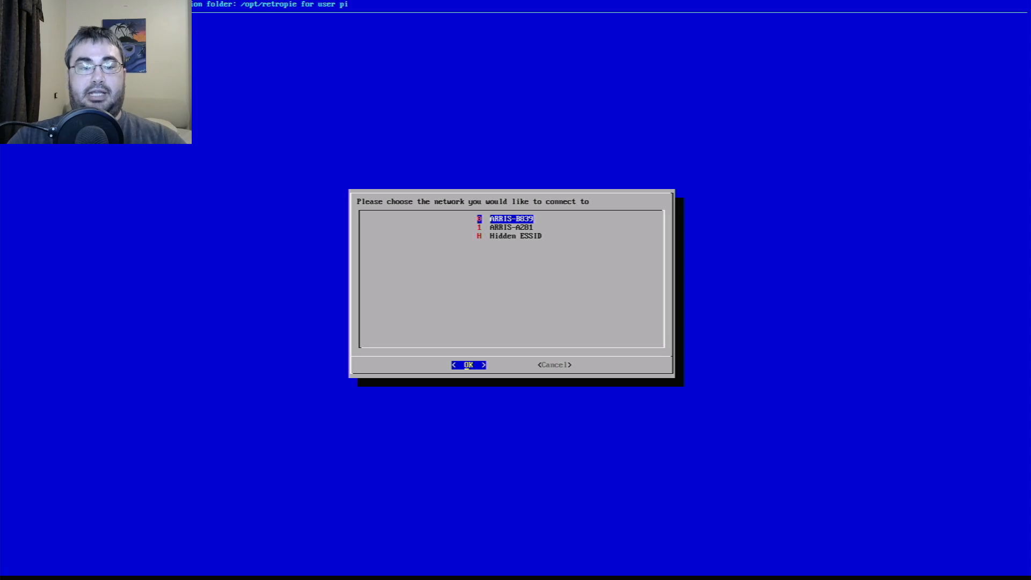
key(Tab)
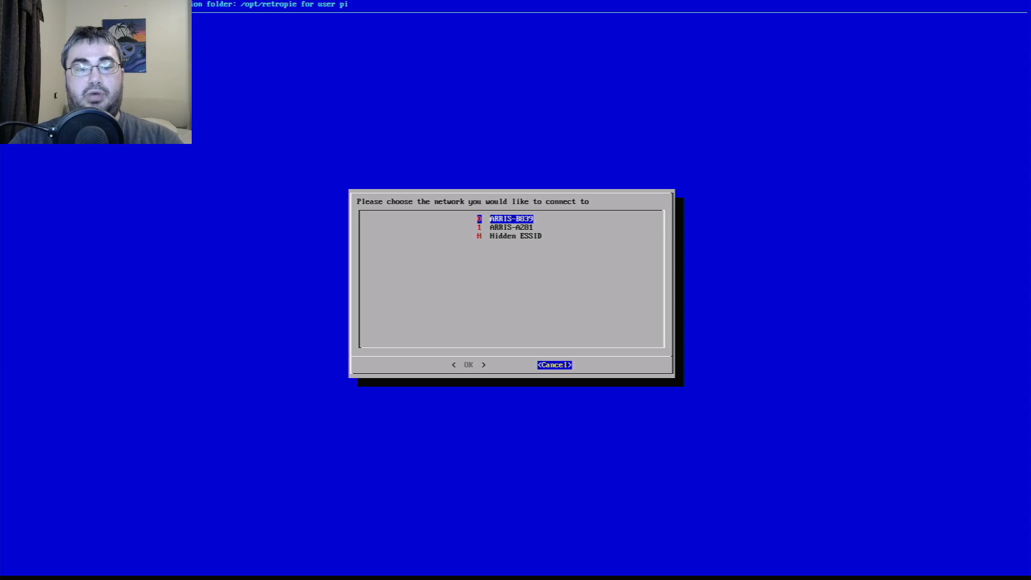
click(554, 365)
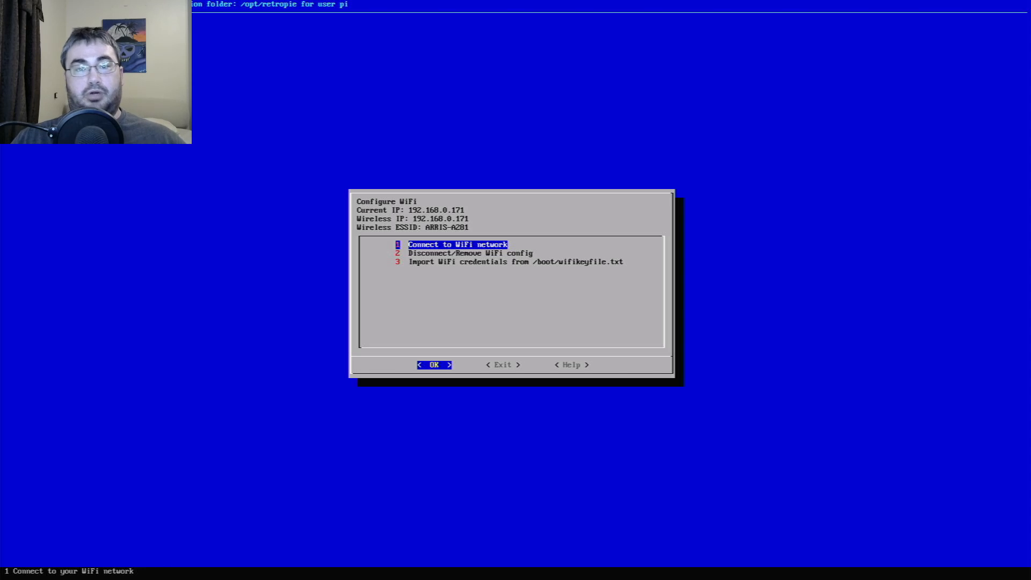
key(Tab)
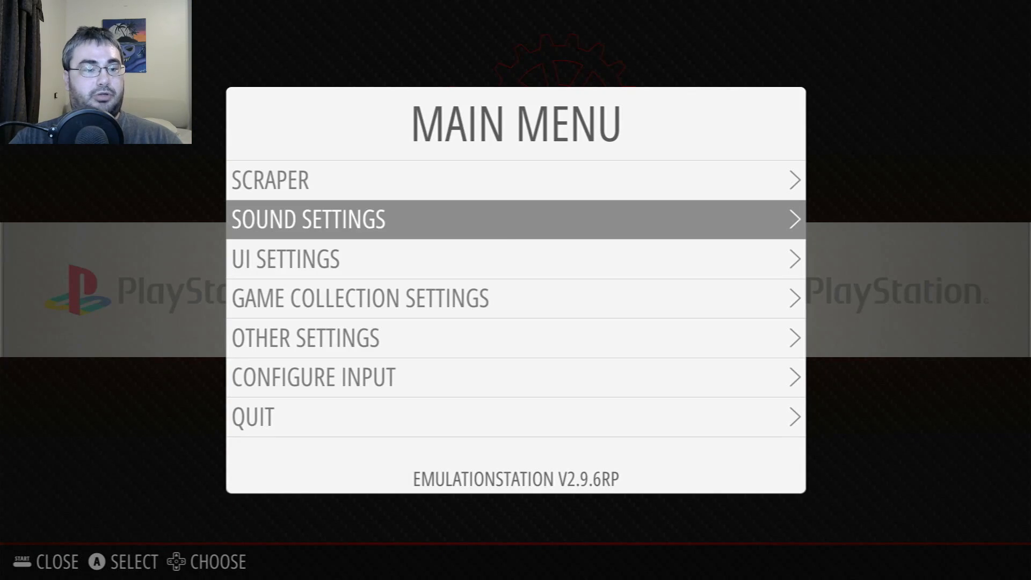
Step: Choose Quit from the Main Menu and select Restart EmulationStation
click(252, 416)
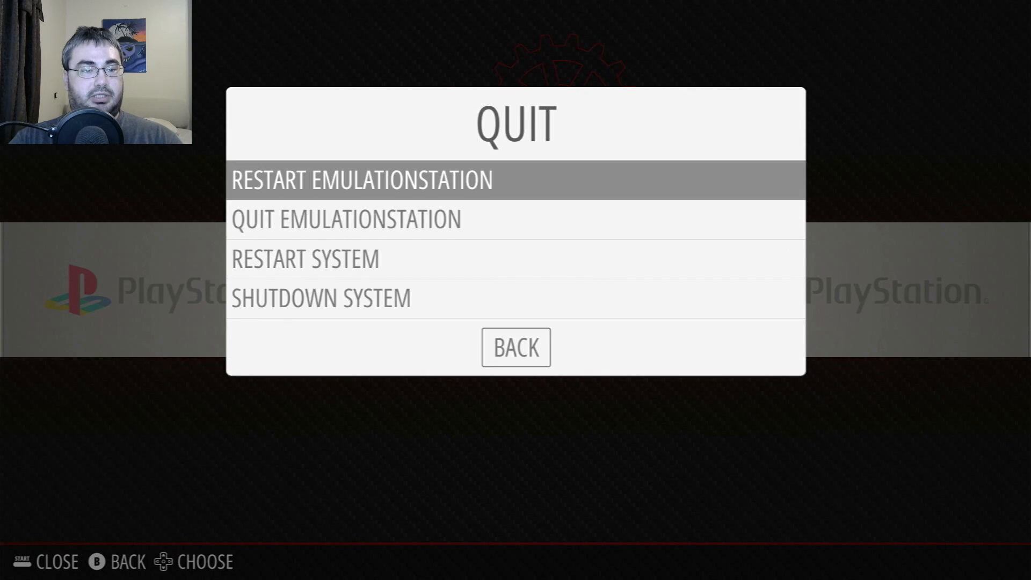
click(361, 180)
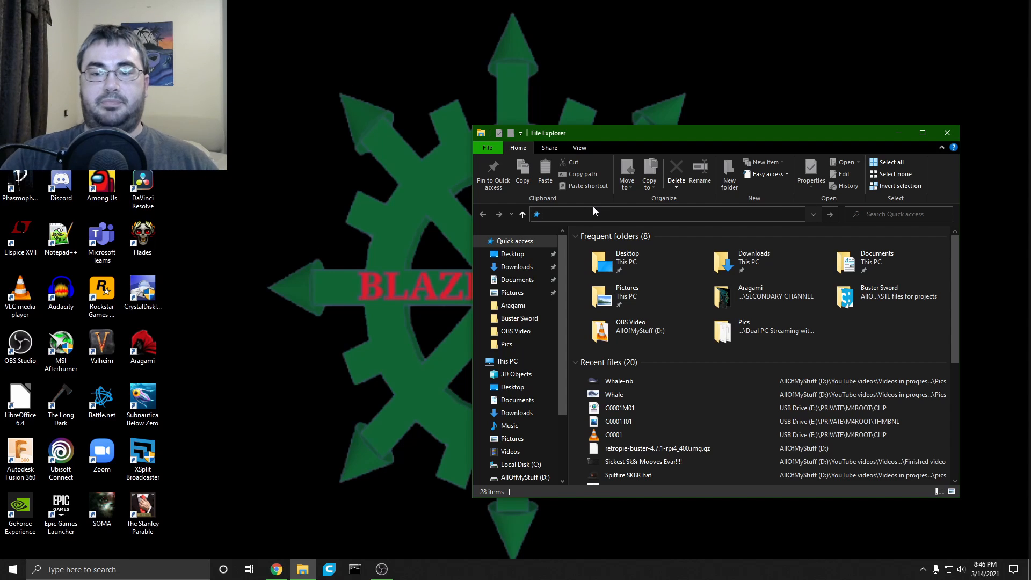
Step: Enter \\192.168.0.171 in the File Explorer address bar to reach the Pi's share
text(\\)
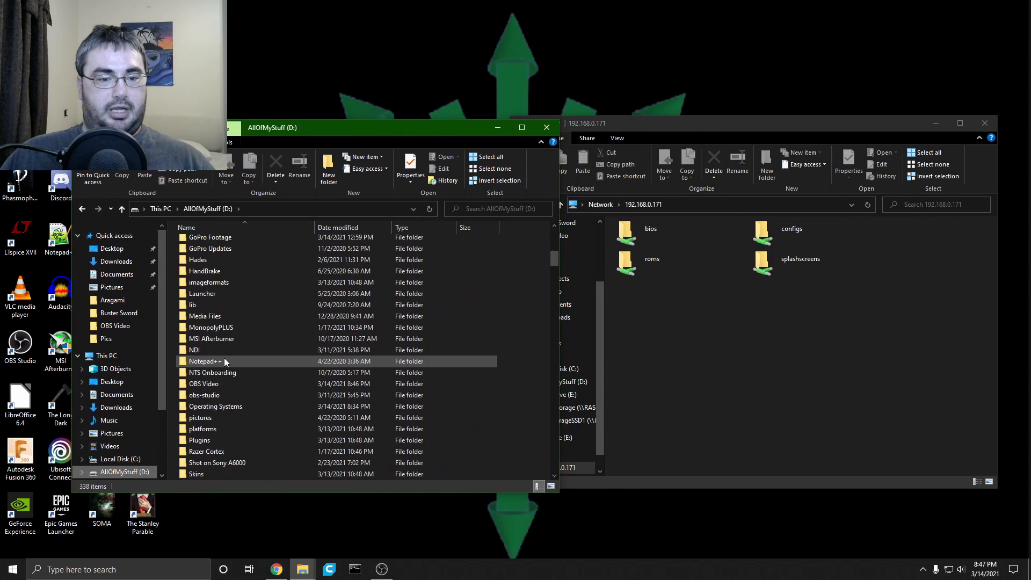
Step: Copy the four Legend of Dragoon (USA) .7z discs from Operating Systems into roms\psx
click(204, 394)
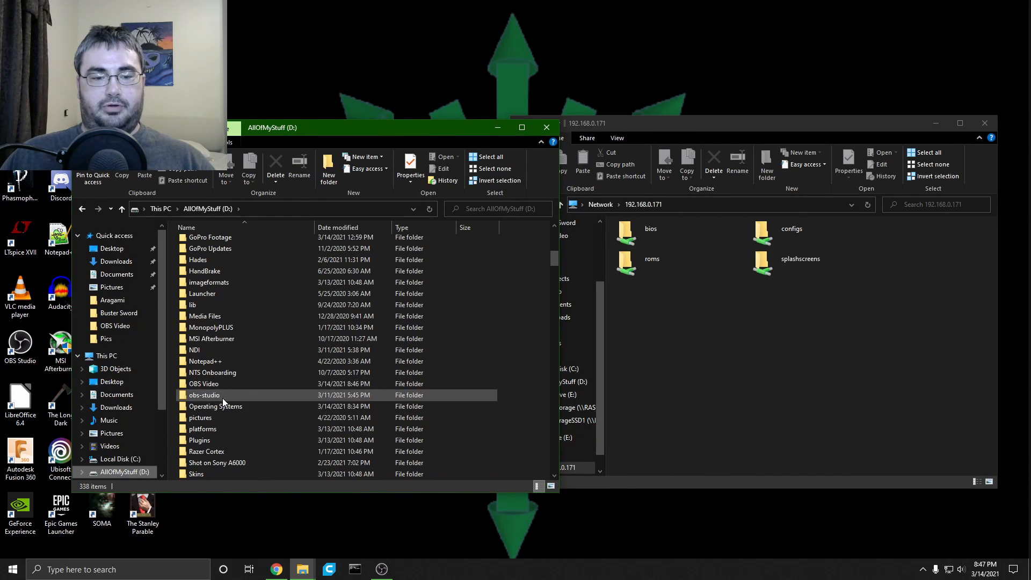
double_click(216, 406)
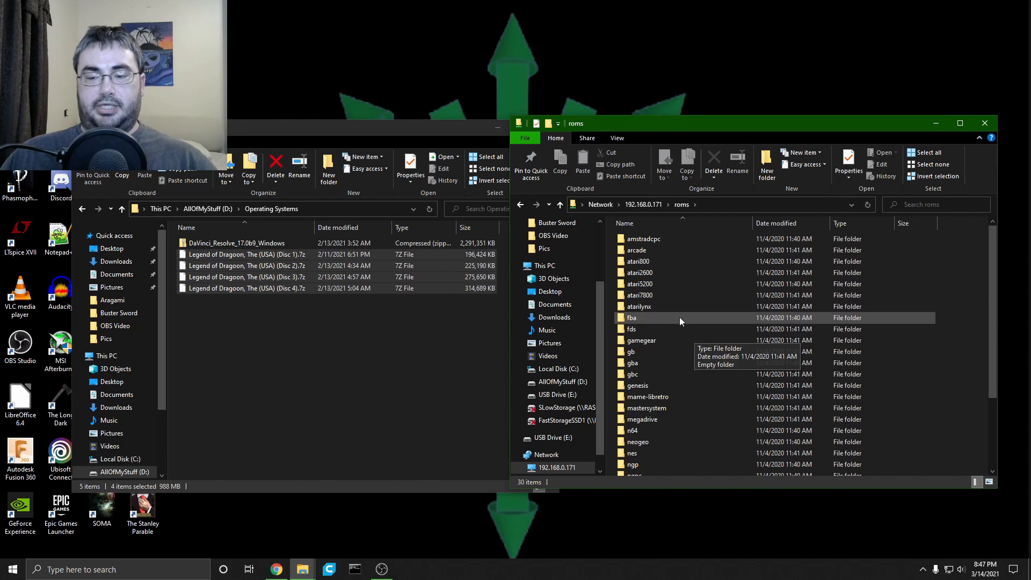
scroll(down, 3)
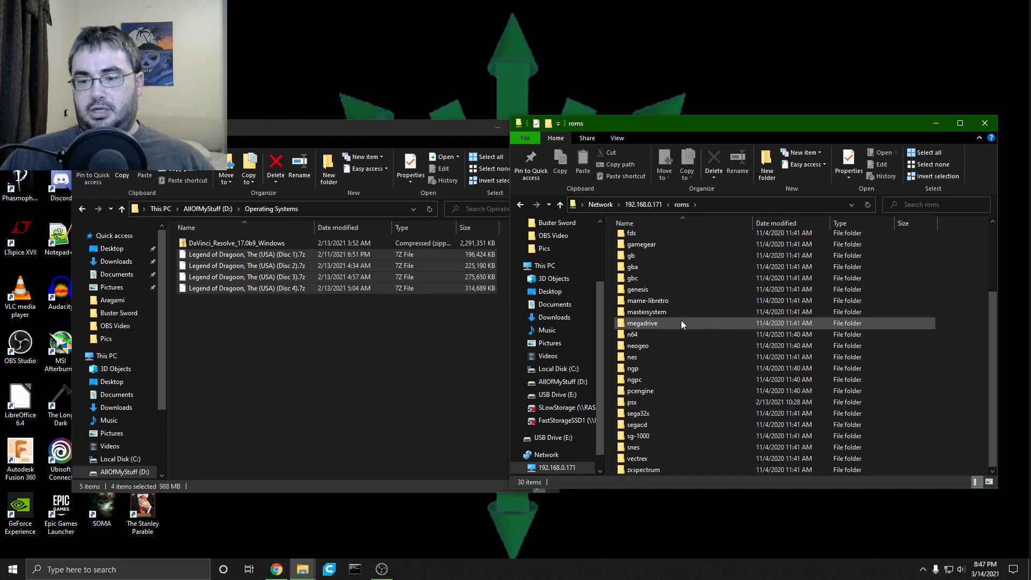
mouse_move(634, 401)
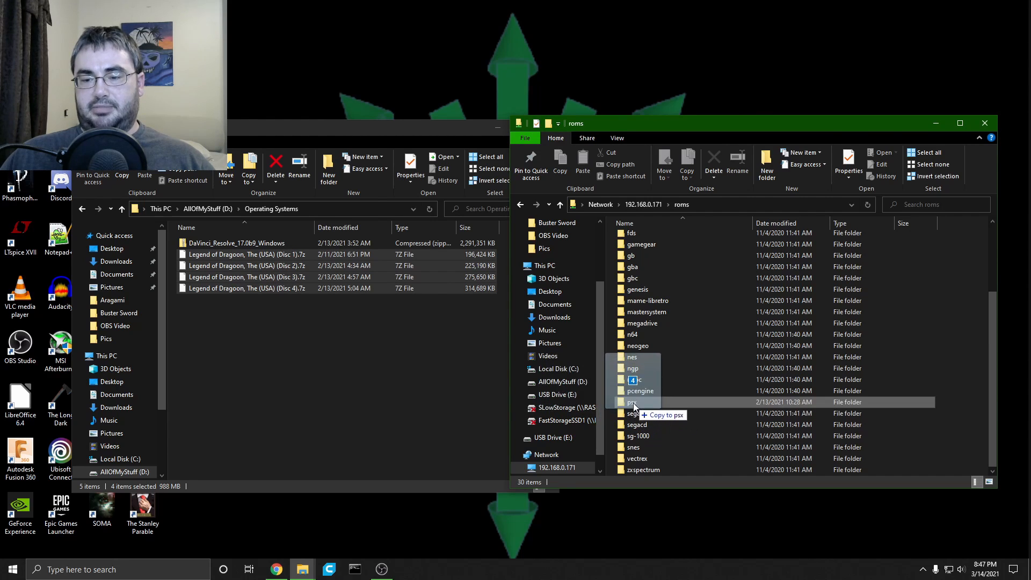
click(632, 402)
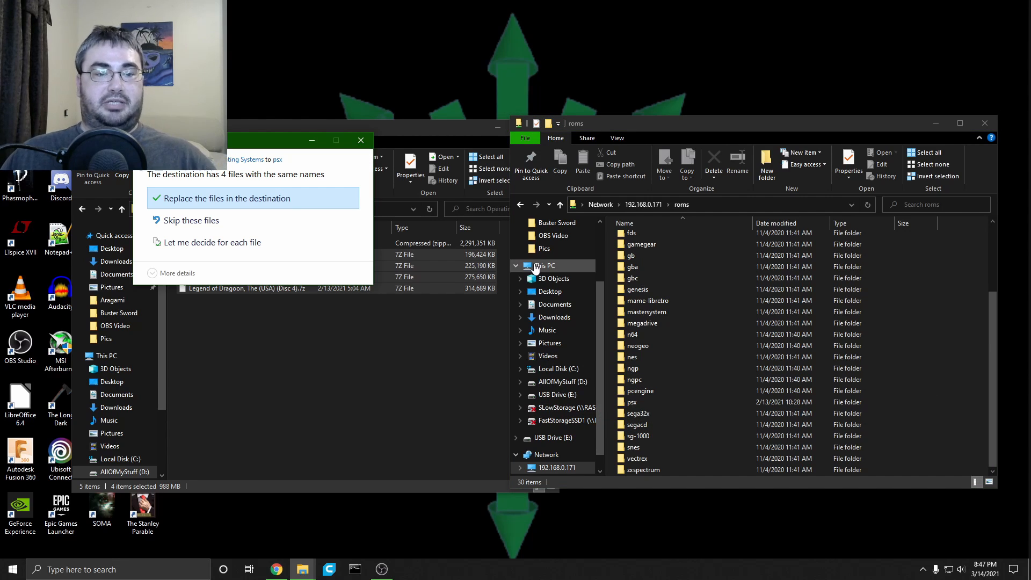
mouse_move(194, 220)
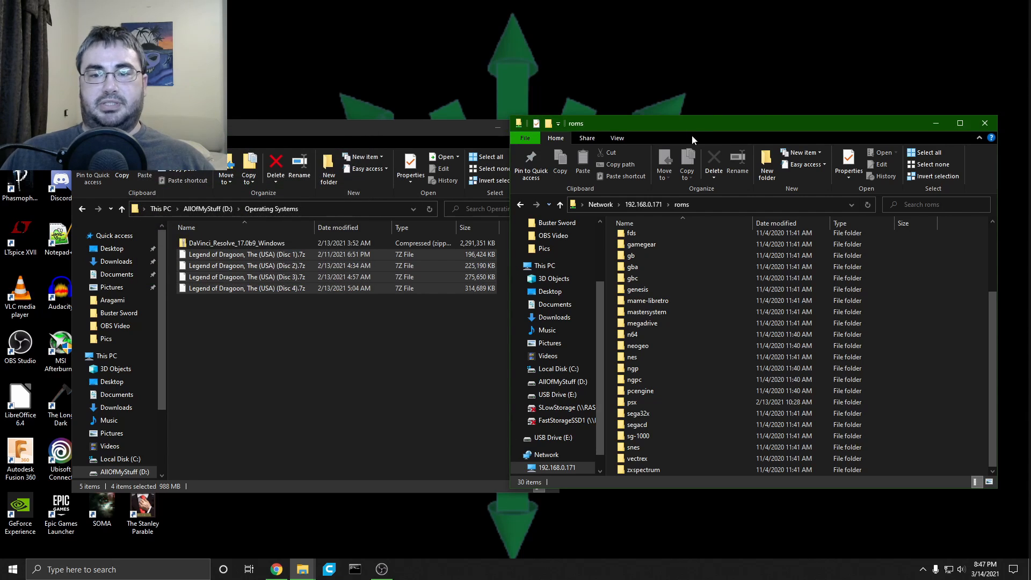
mouse_move(984, 123)
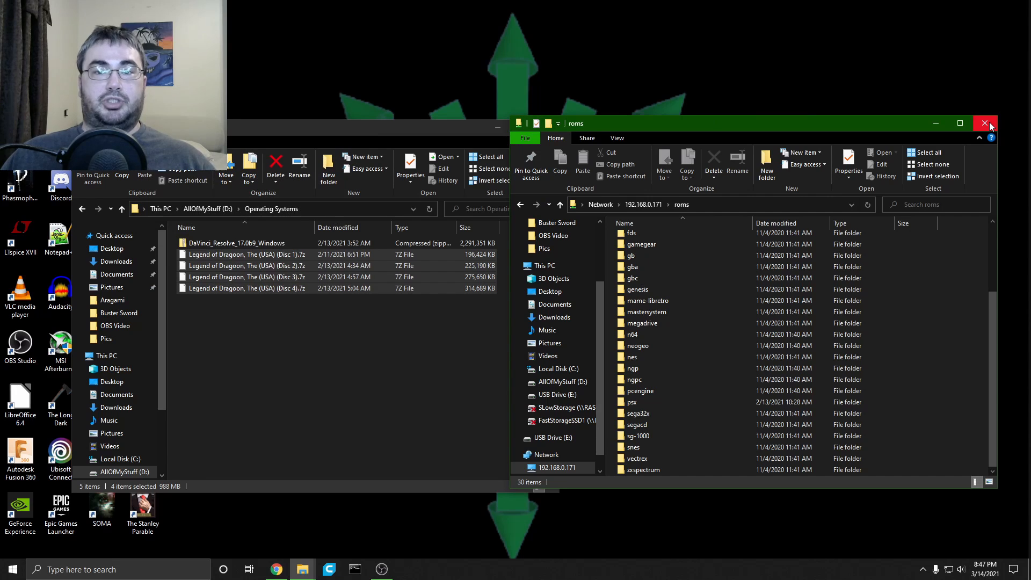
click(985, 123)
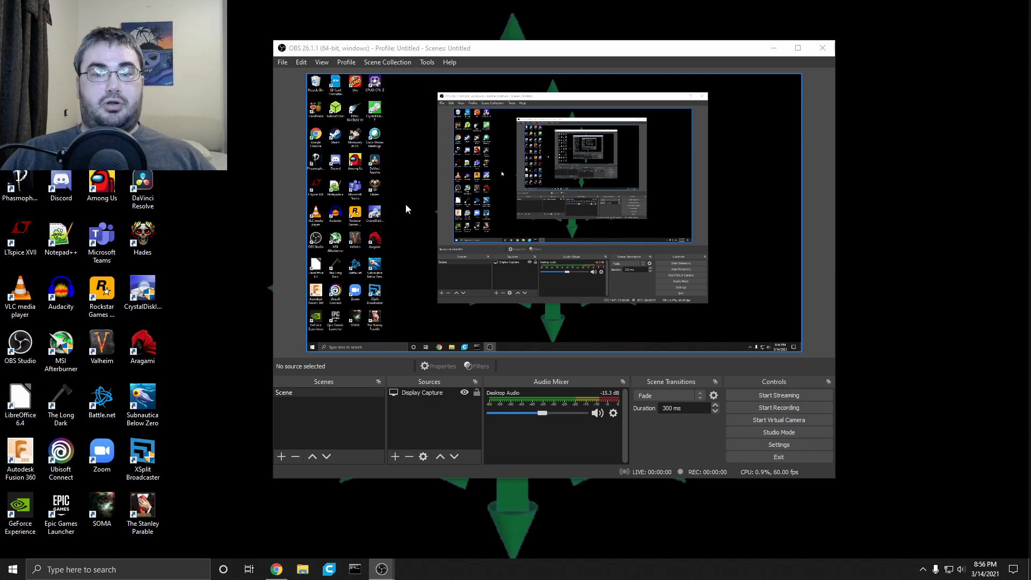
mouse_move(400, 204)
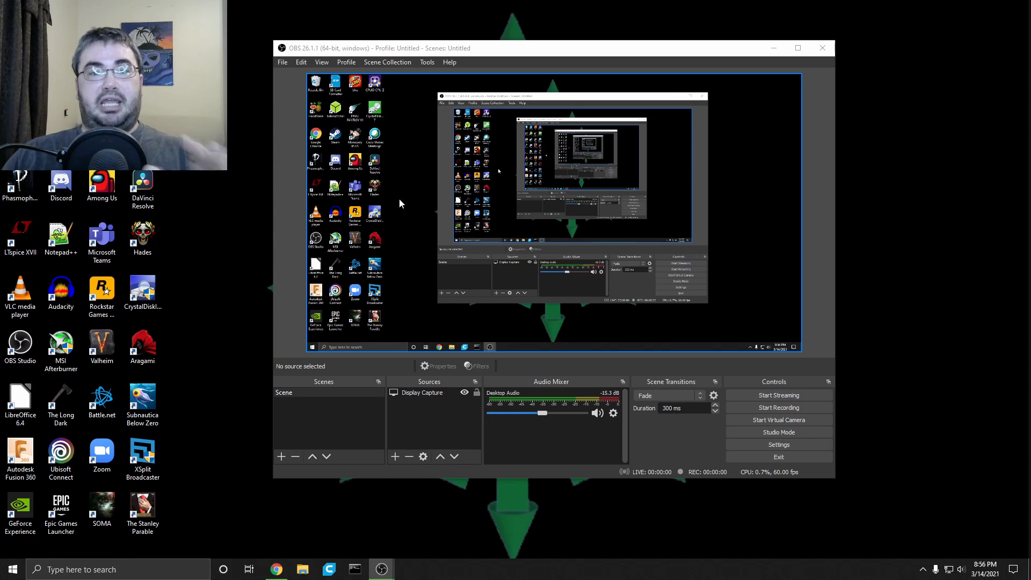
mouse_move(412, 211)
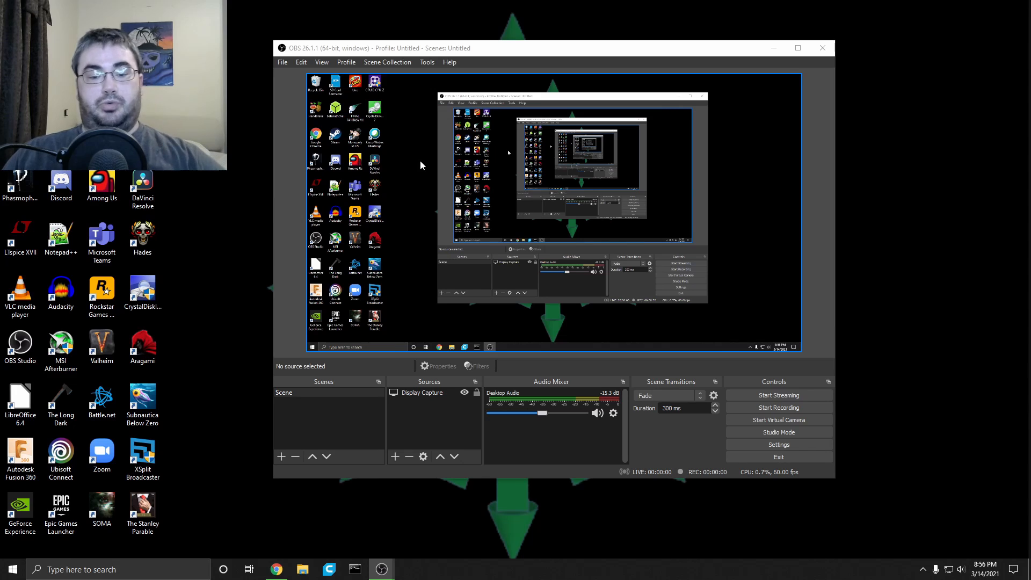
Step: Add a Video Capture Device source named Retropie using the usb video device
click(394, 456)
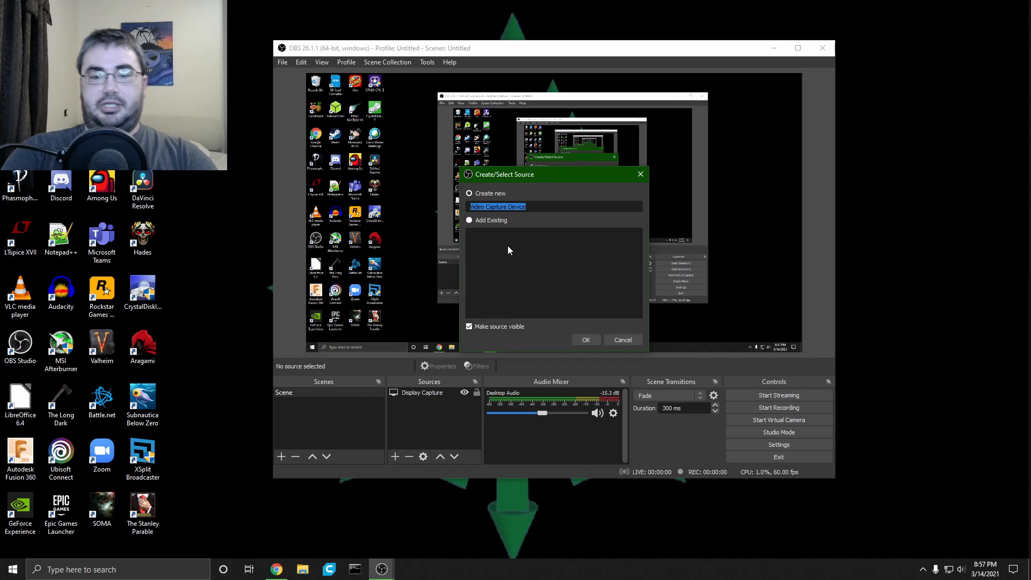
text(Retropie)
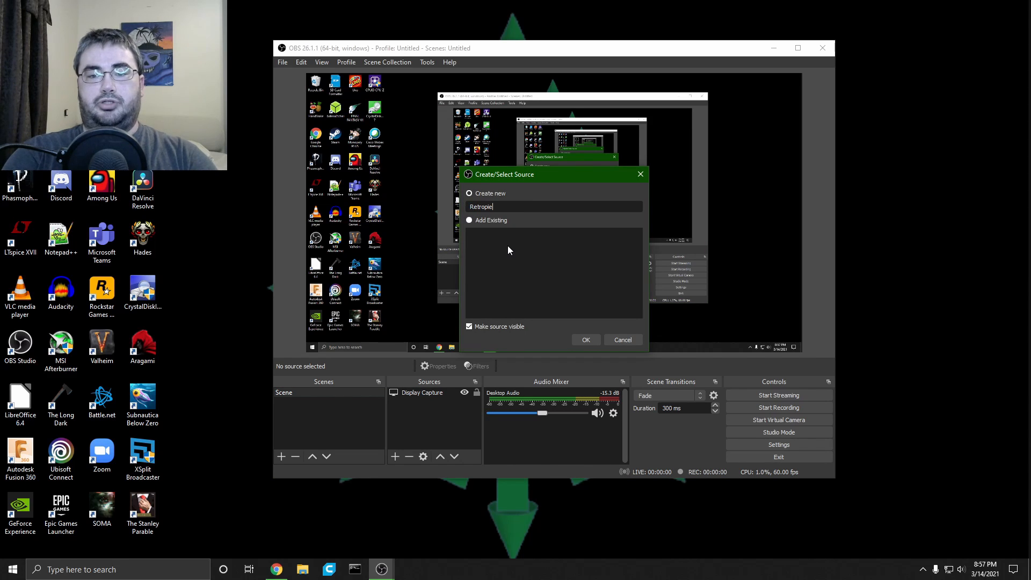
click(584, 339)
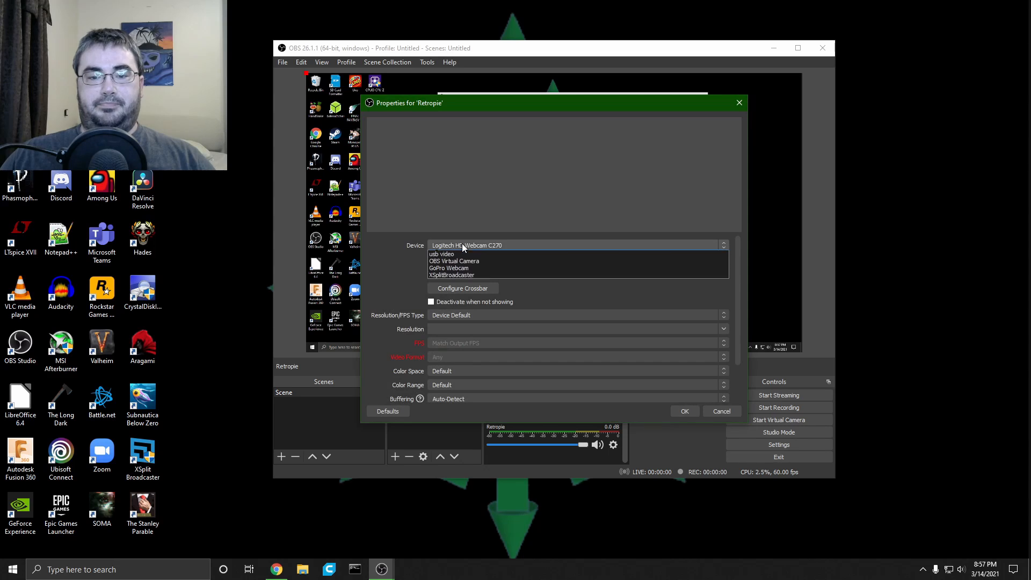
click(442, 254)
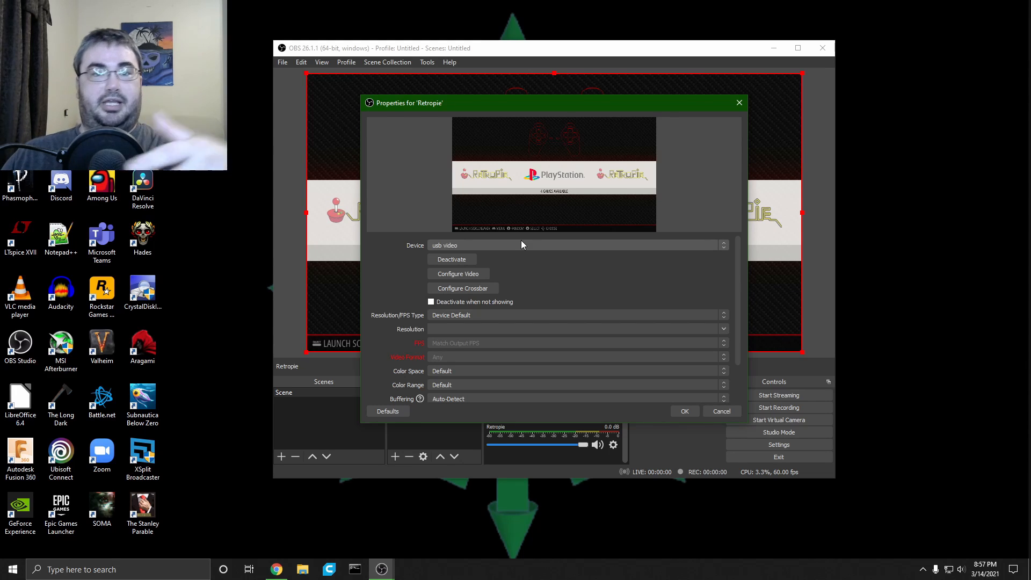
click(683, 410)
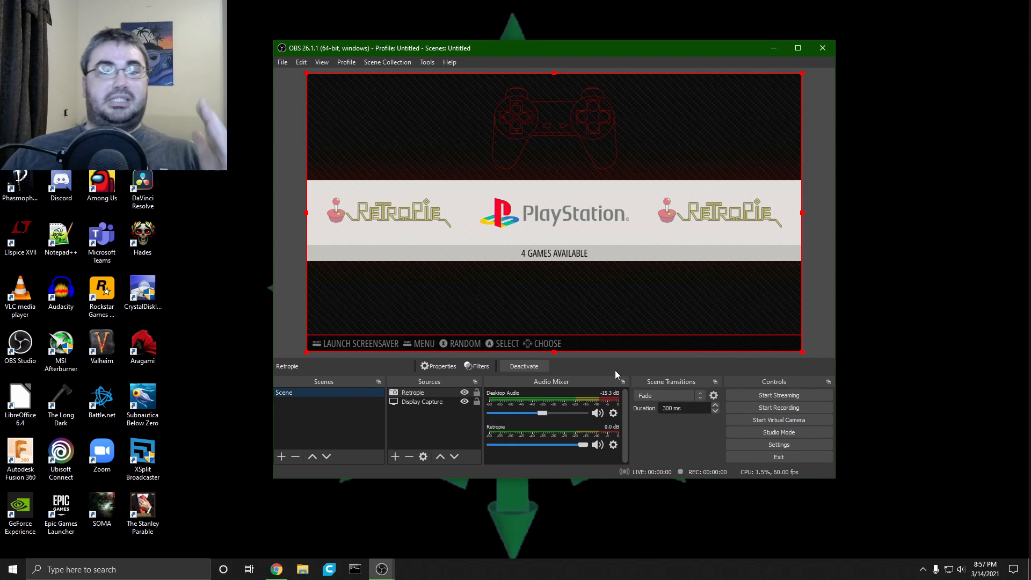
mouse_move(512, 222)
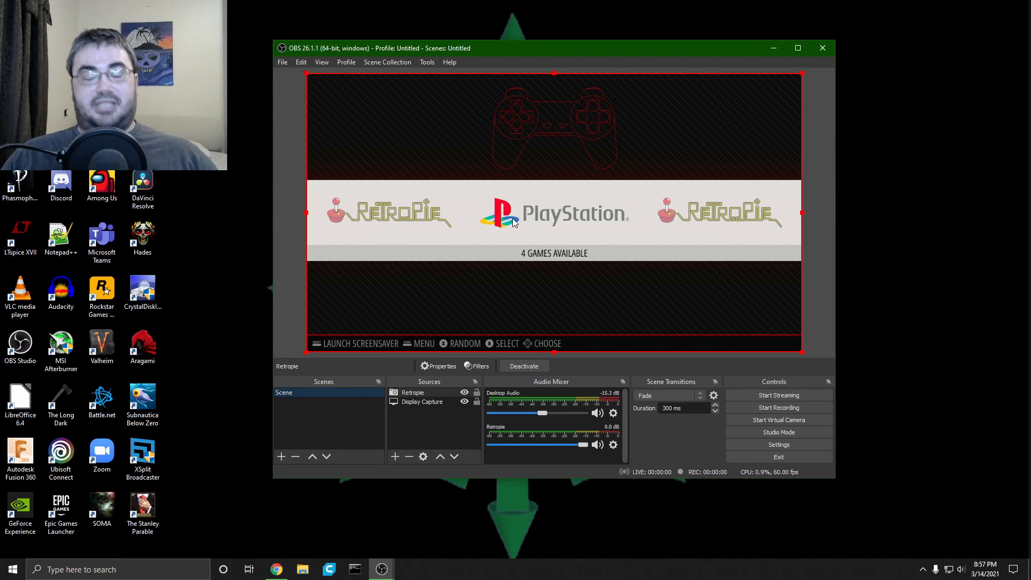